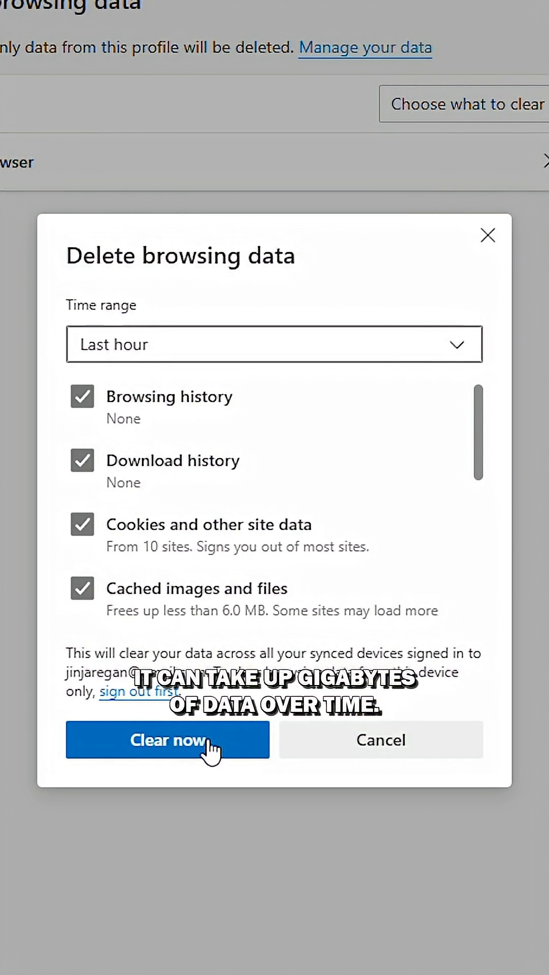
Step: Clear the last hour's browsing history, downloads, cookies and cached files with Clear now
{"action": "left_click", "coordinate": [166, 741]}
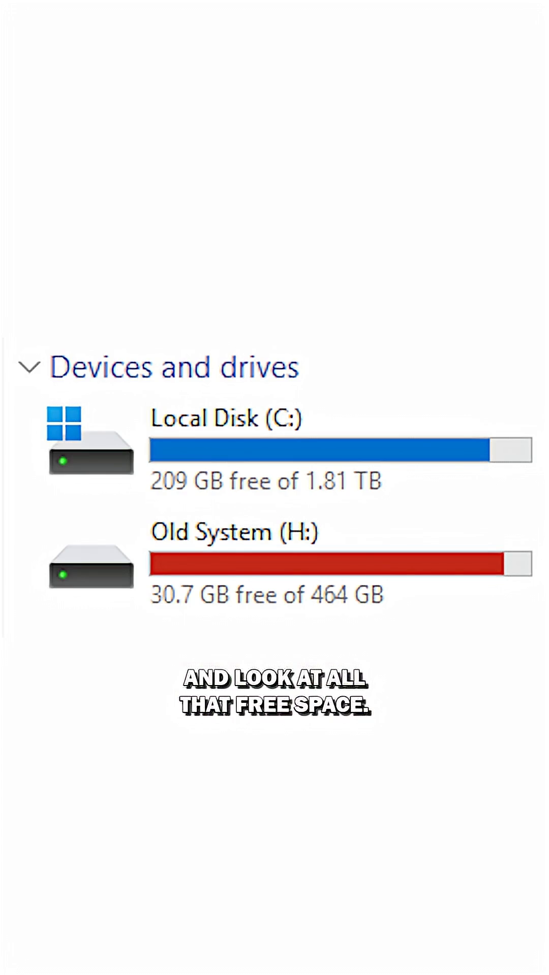